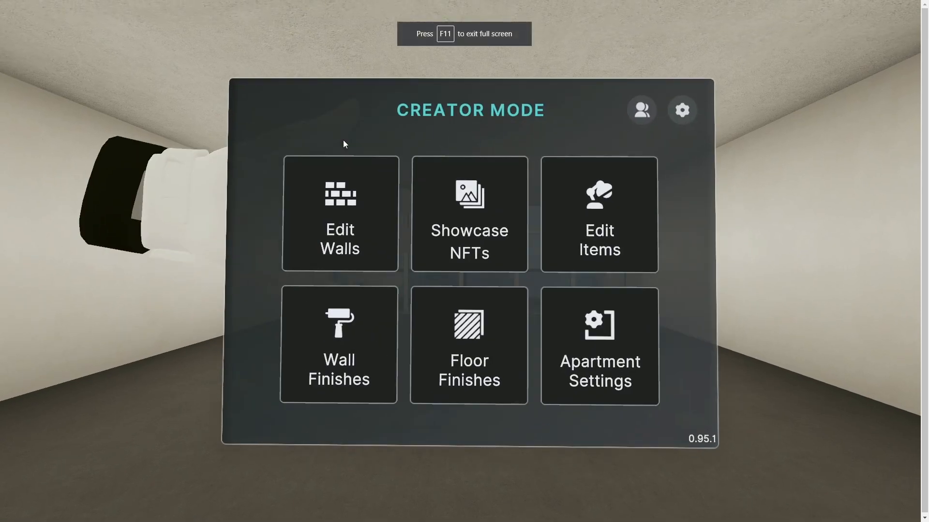
Step: Enter Edit Walls from the Creator Mode menu, showing Place Wall instructions and the floor grid
{"action": "left_click", "coordinate": [340, 213]}
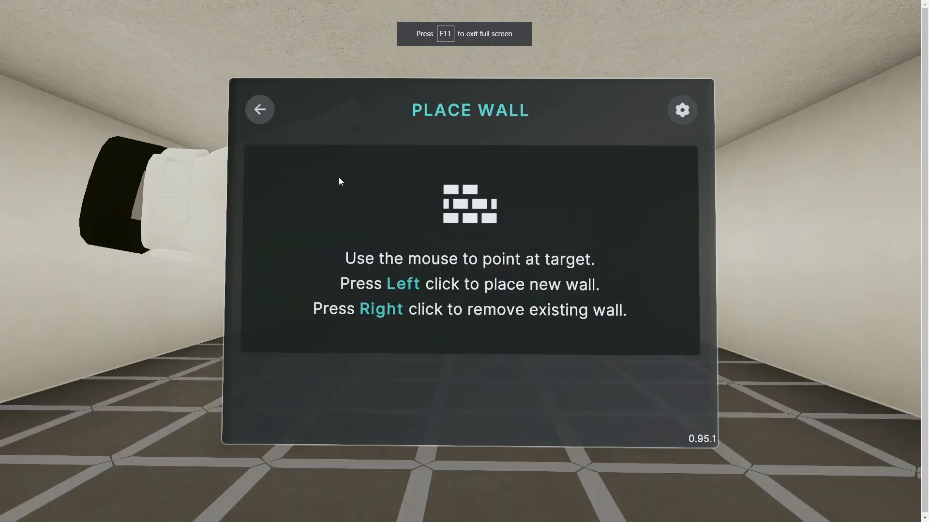